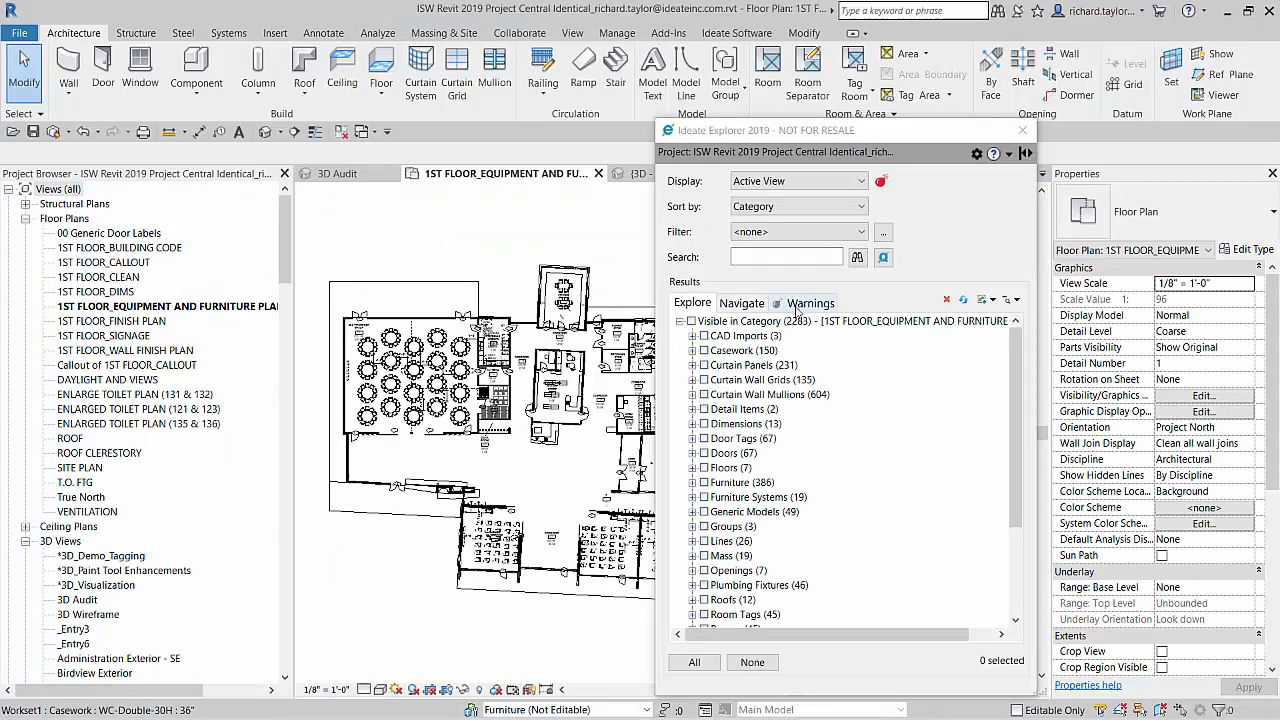
Step: Switch Ideate Explorer to the Warnings list showing the model's 180 warnings by type
click(812, 302)
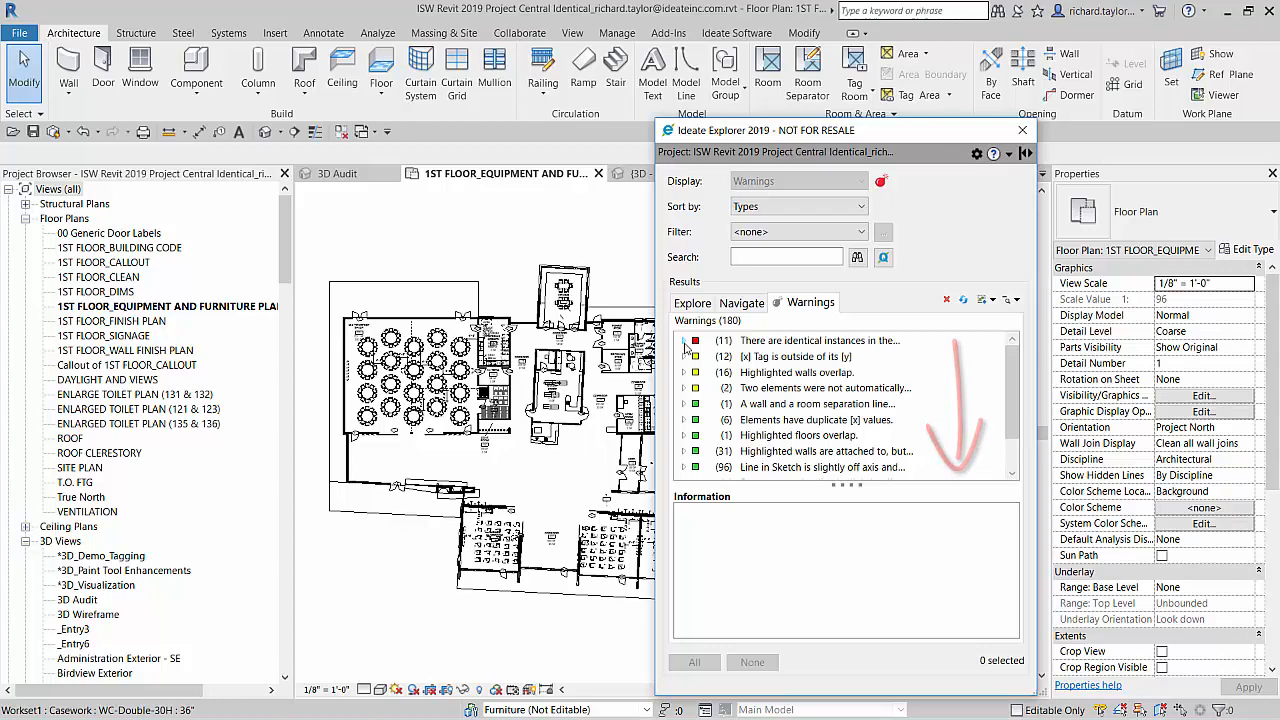
Step: Expand the identical-instances warning and its first '2 Elements' pair, selecting the 60" Diameter Instance Id 1670802
click(684, 340)
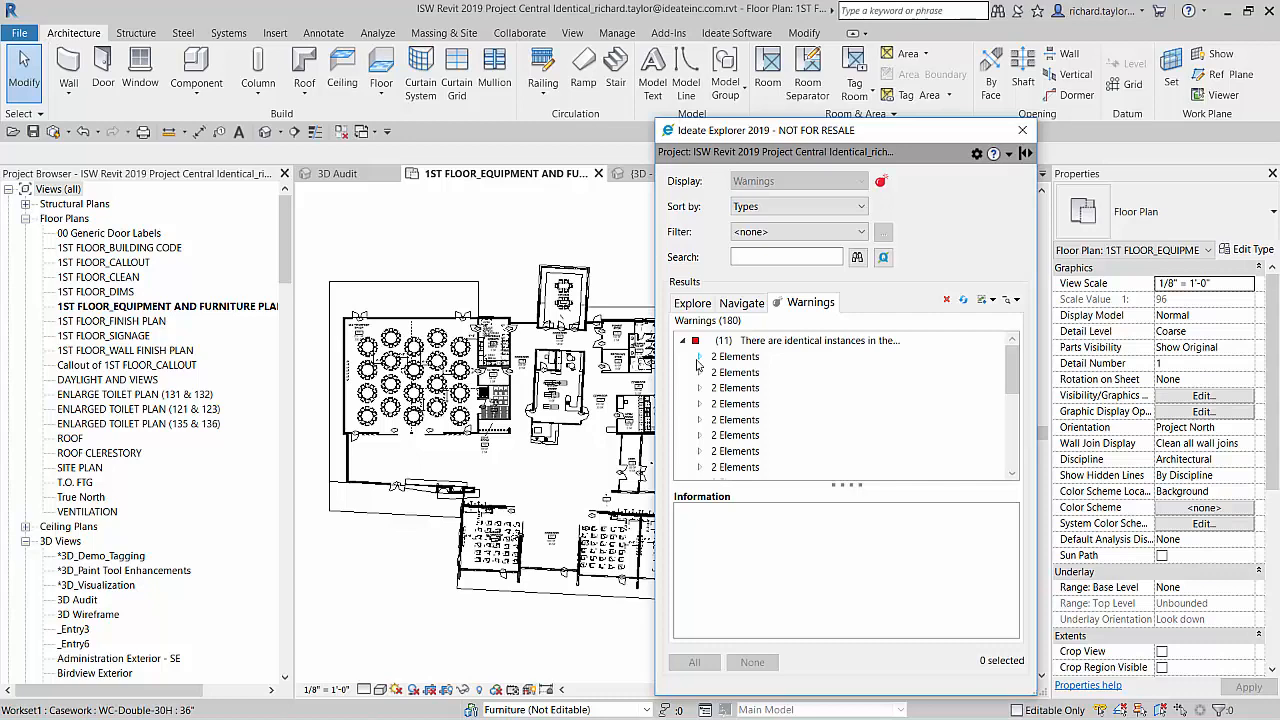
click(700, 356)
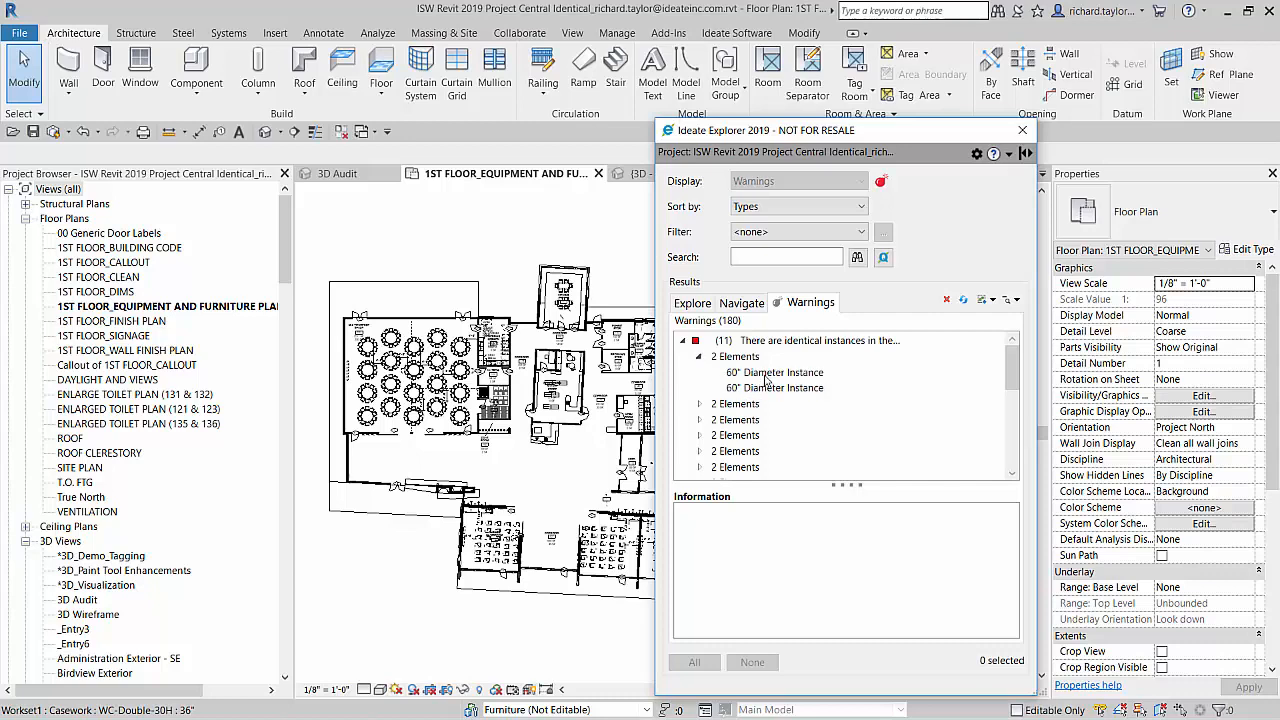
click(774, 372)
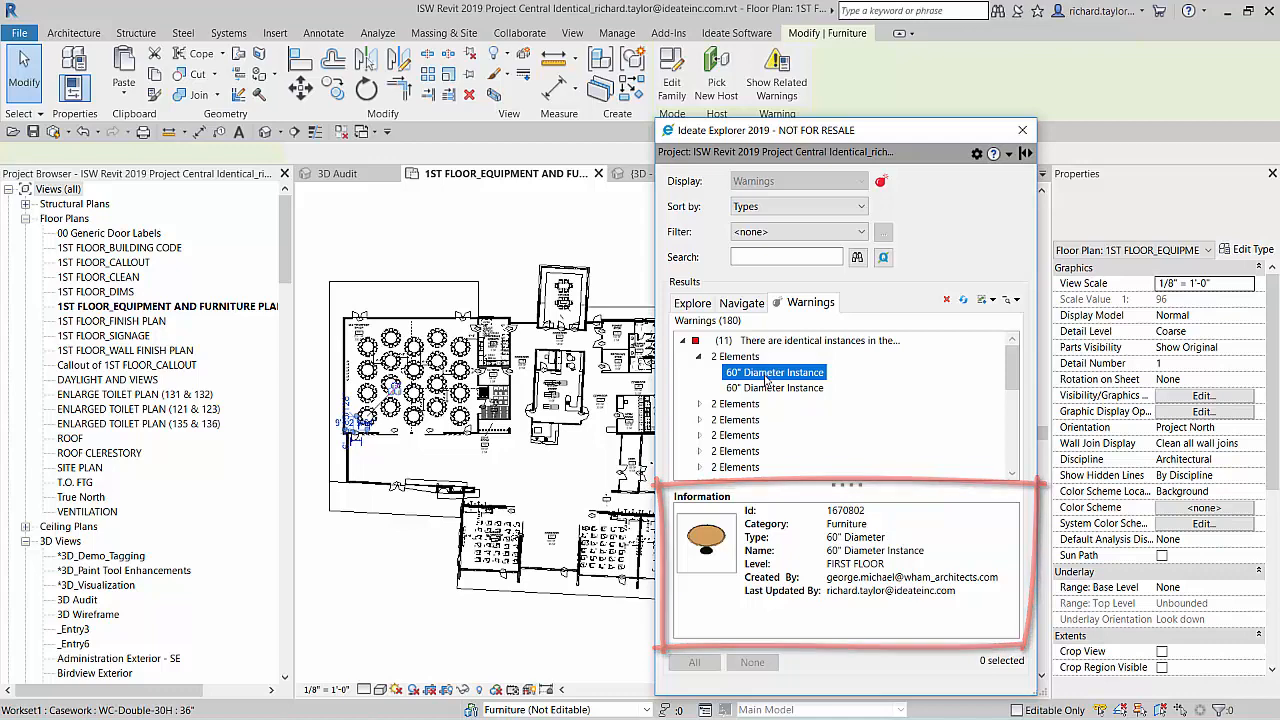
Step: Alternate between the two 60" Diameter Instance tables, ending on Id 3394074, then sort warnings by element
click(774, 372)
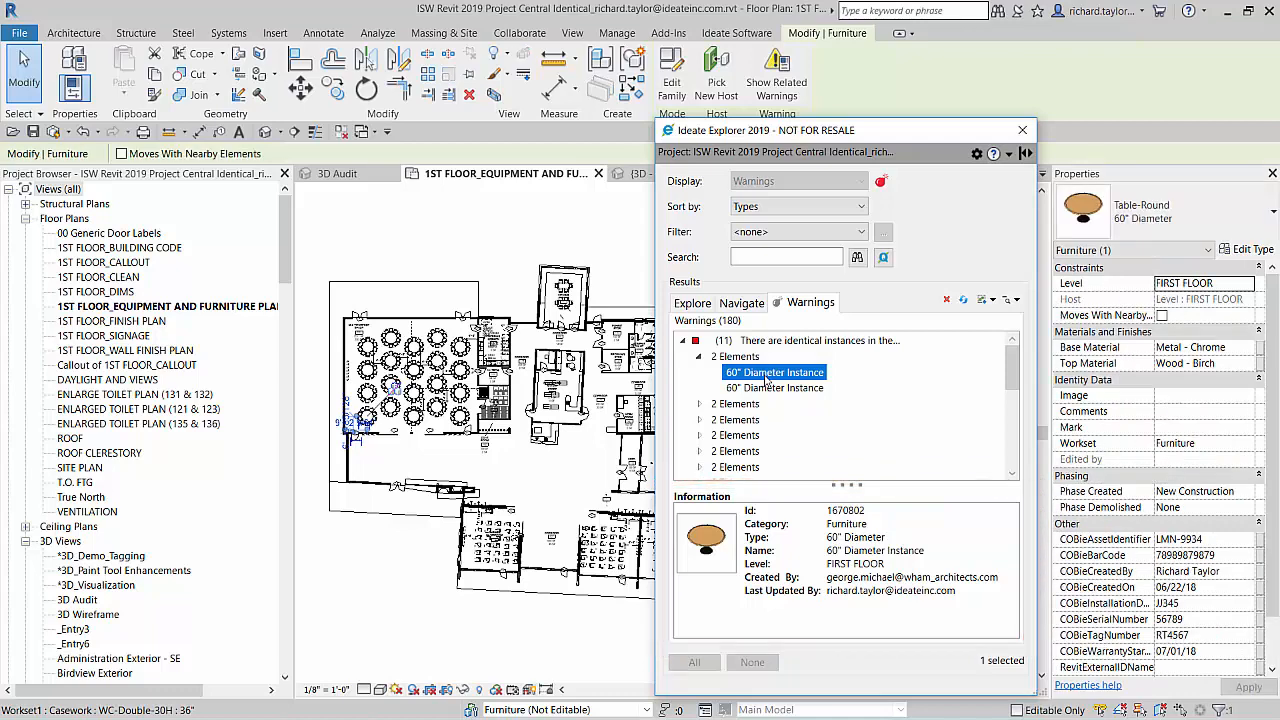
mouse_move(770, 392)
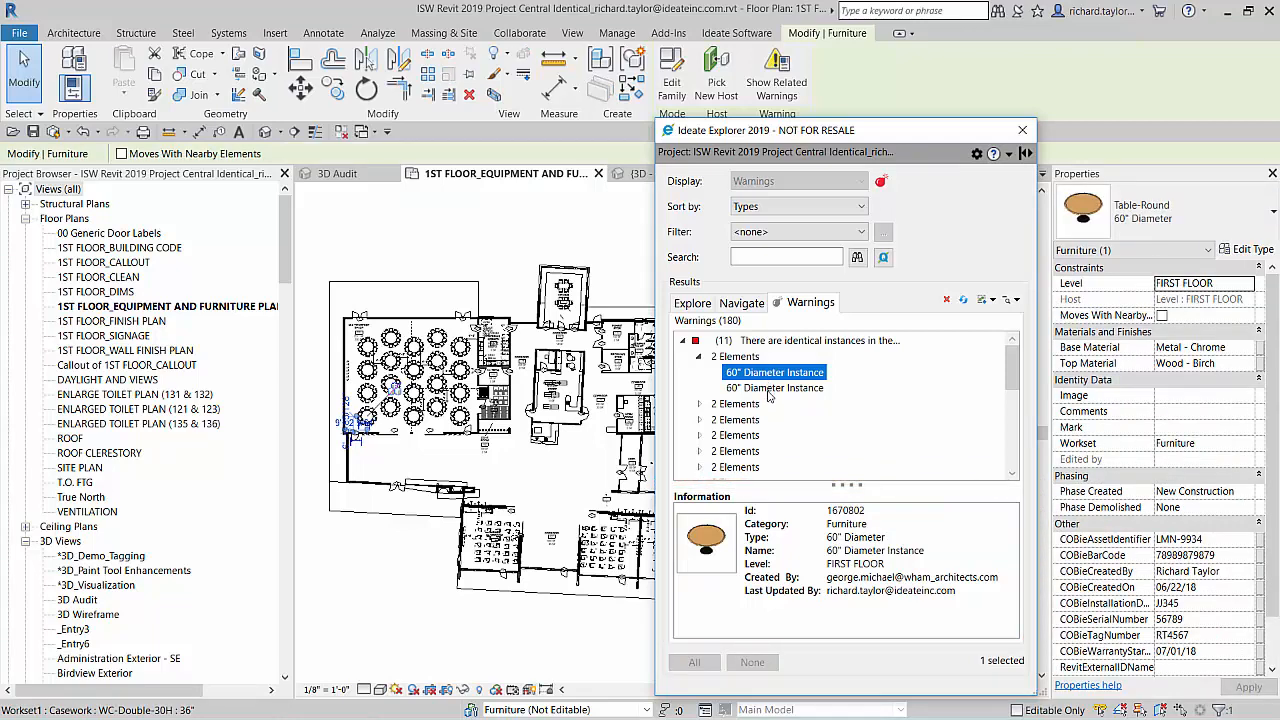
click(774, 388)
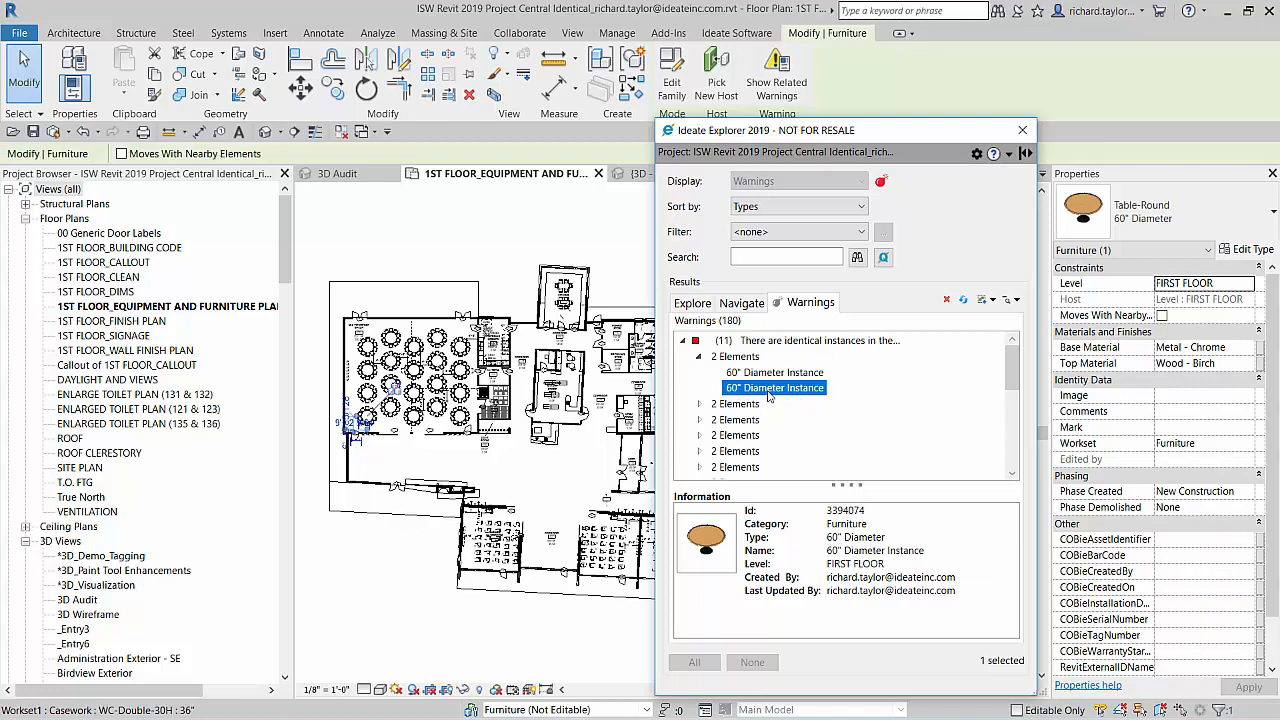
mouse_move(1130, 616)
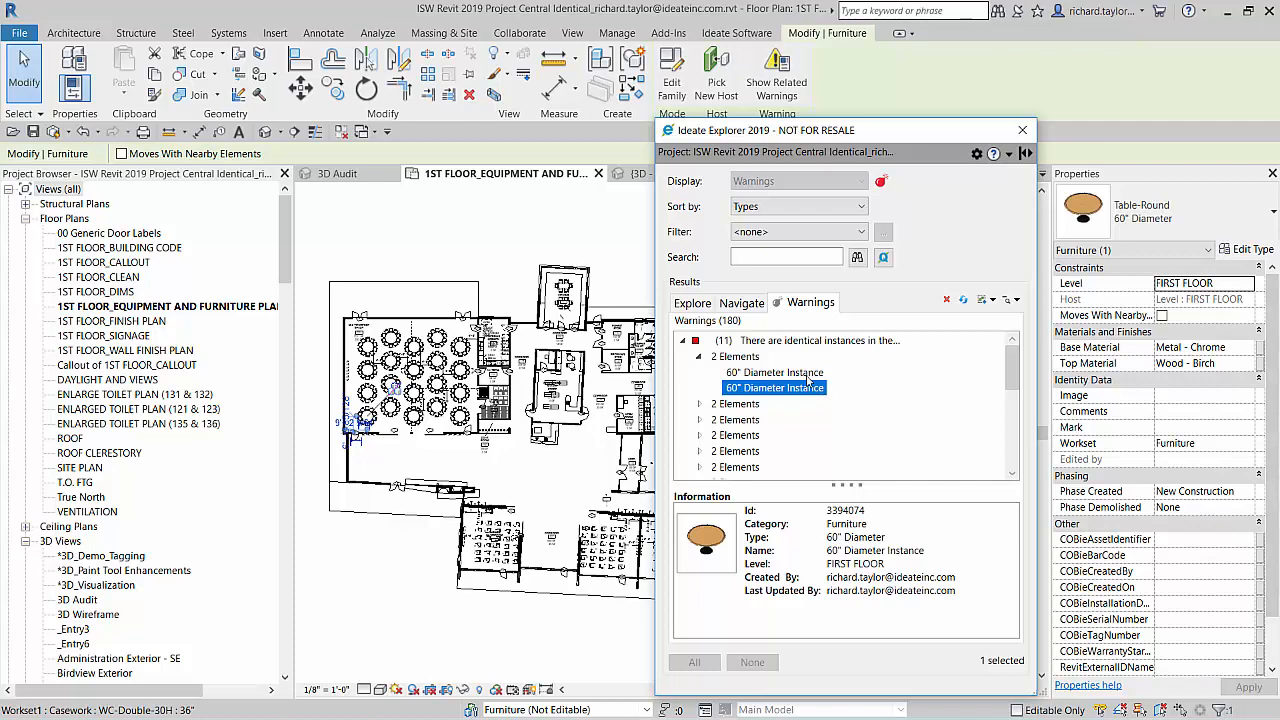
click(776, 372)
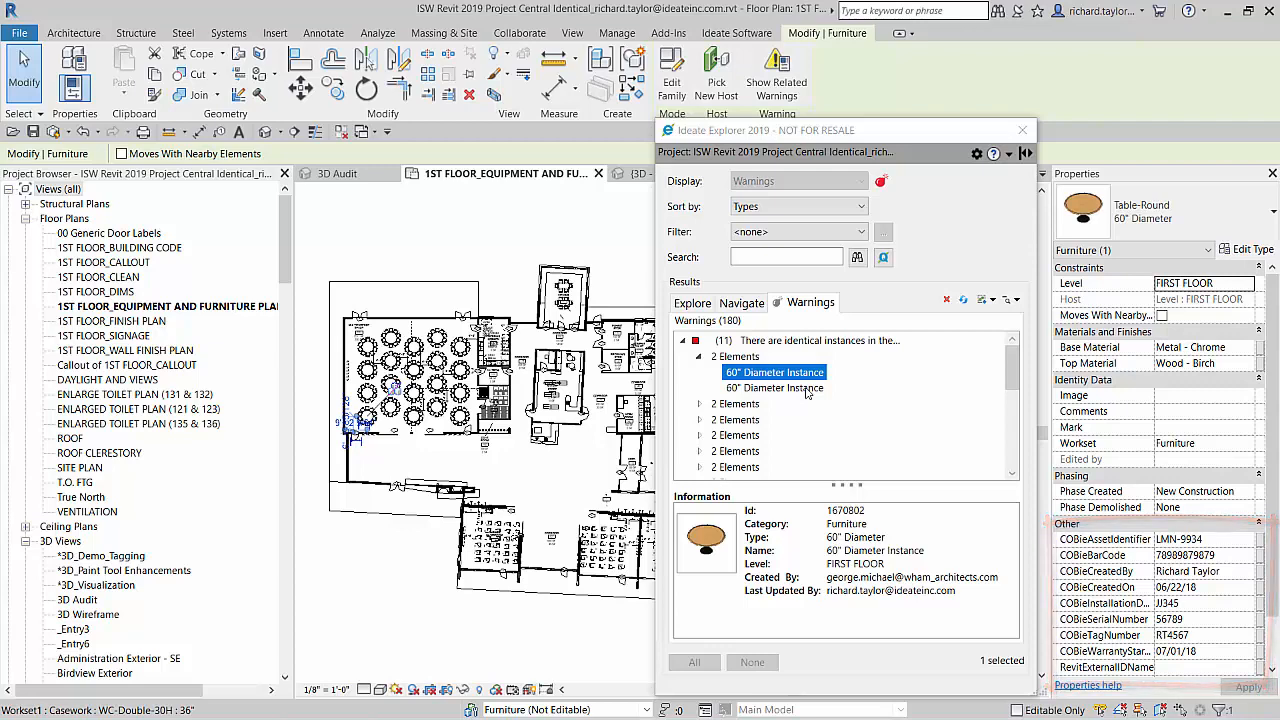
click(772, 388)
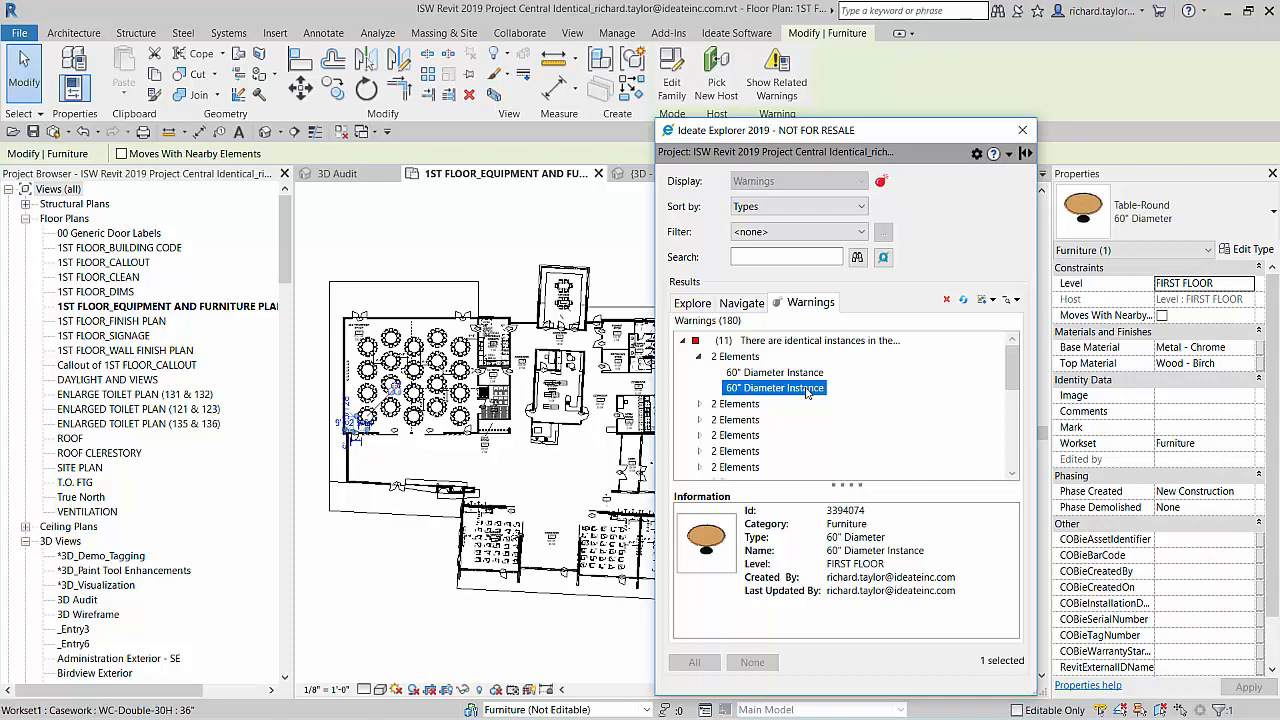
click(774, 372)
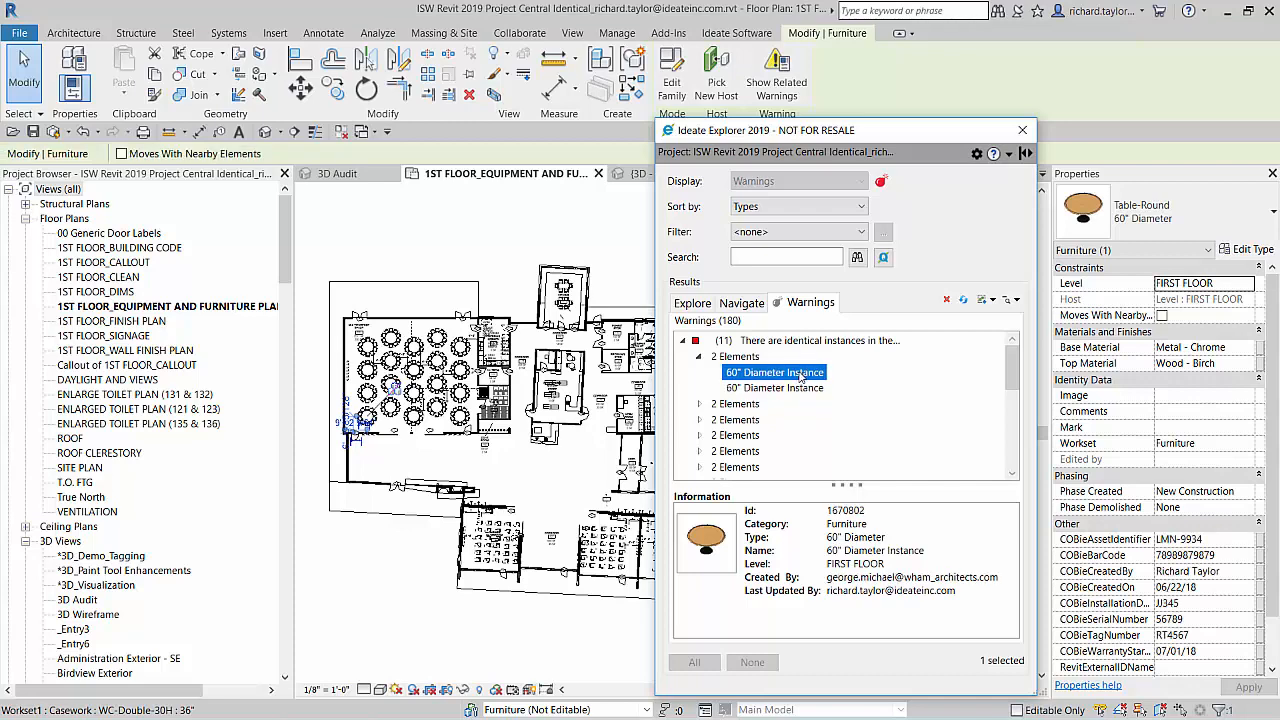
click(774, 388)
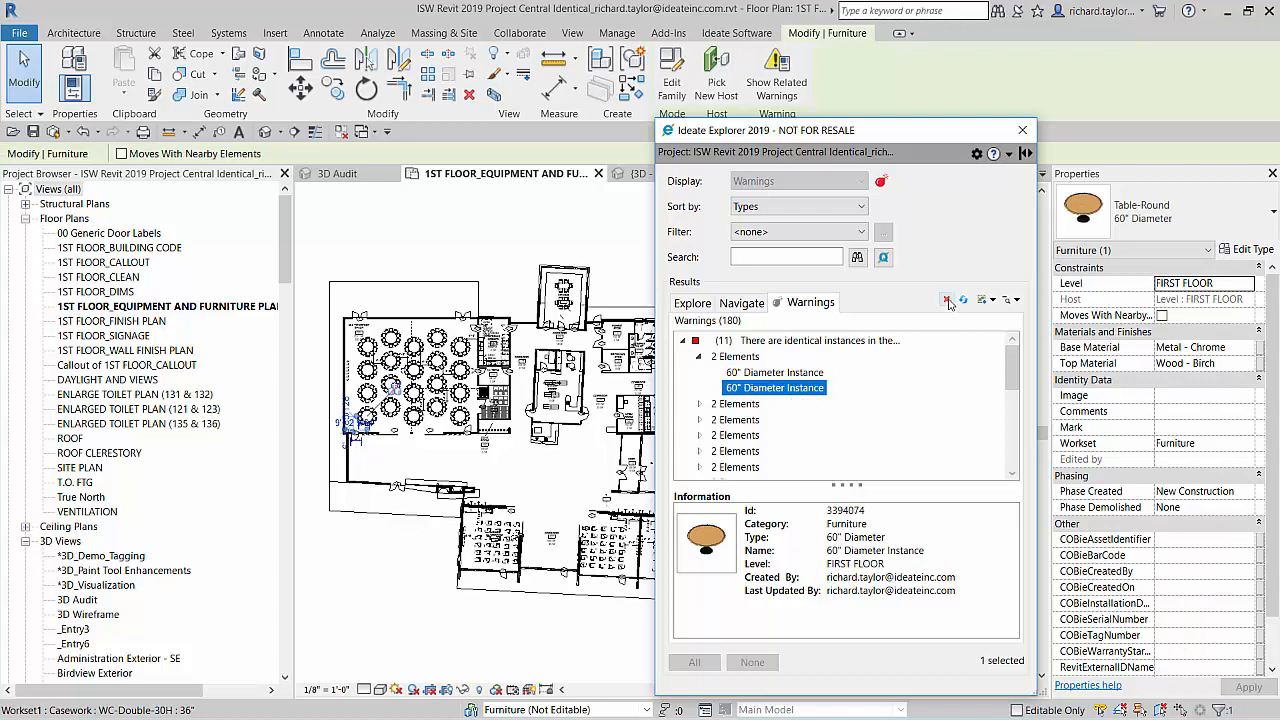
click(946, 300)
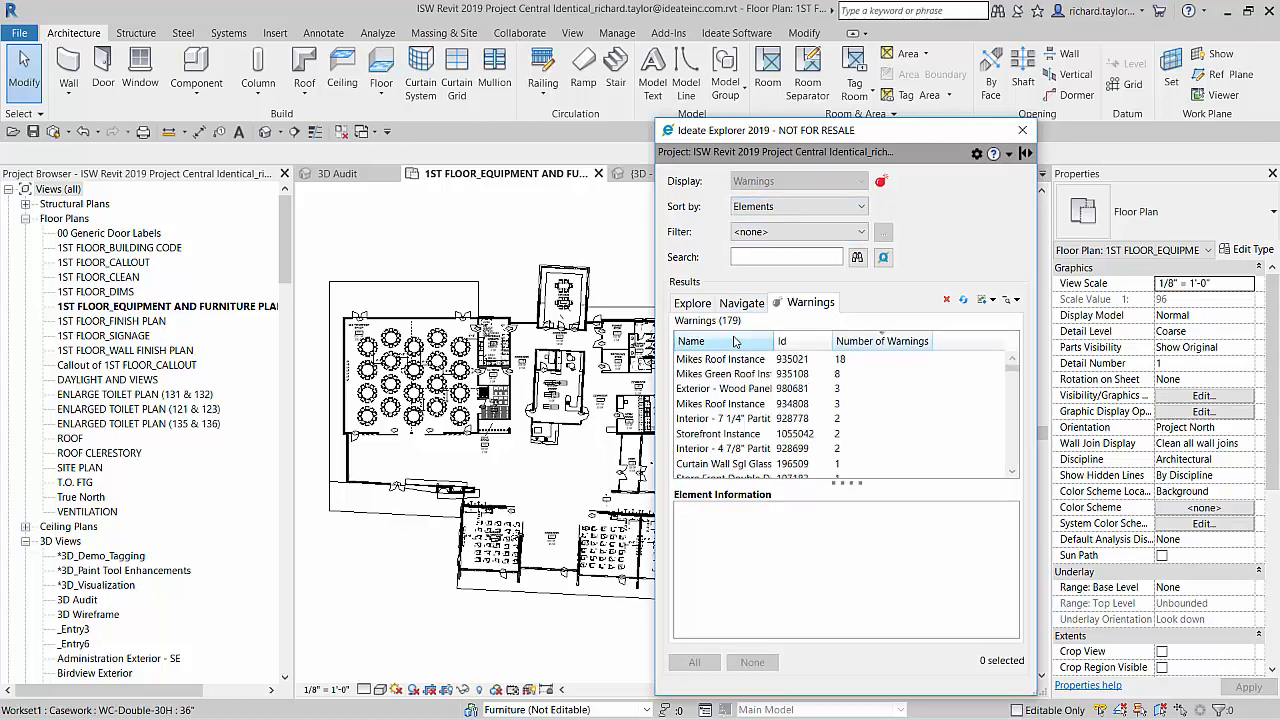
Step: Select Chair-Stacking Instance Id 1670820 to show it in 3D with its identical-instances warning
click(724, 404)
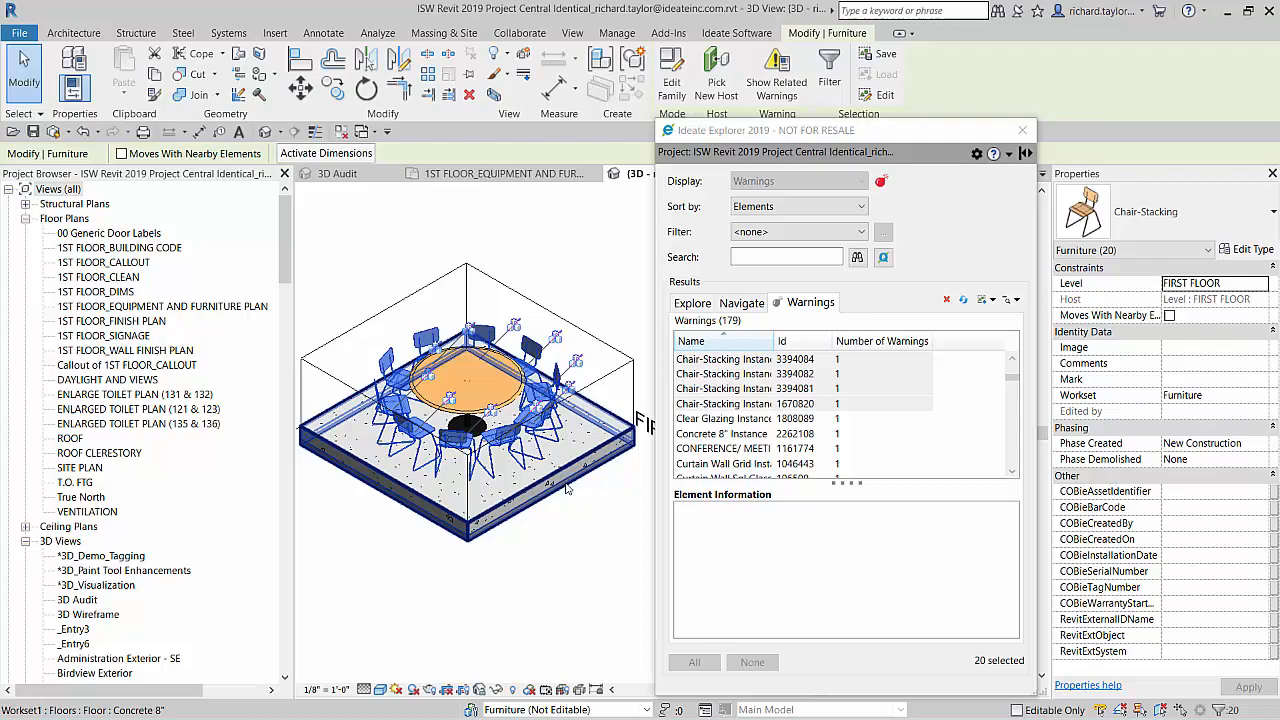
click(724, 404)
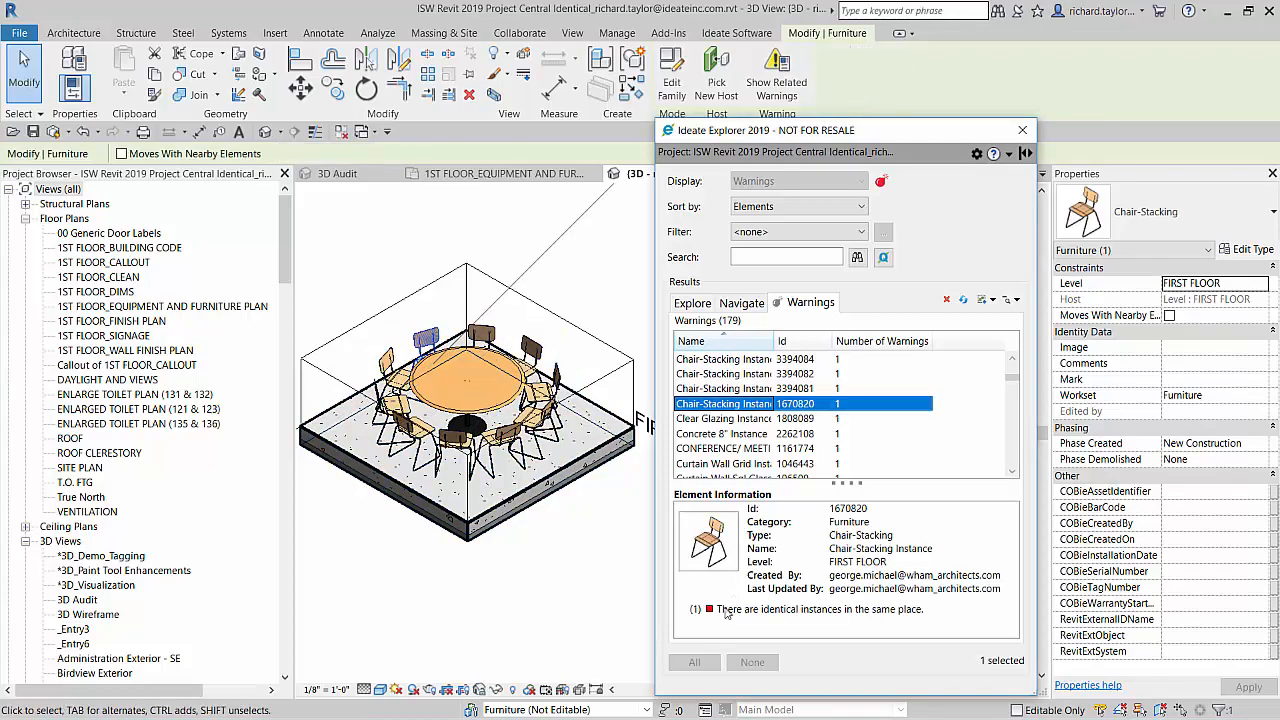